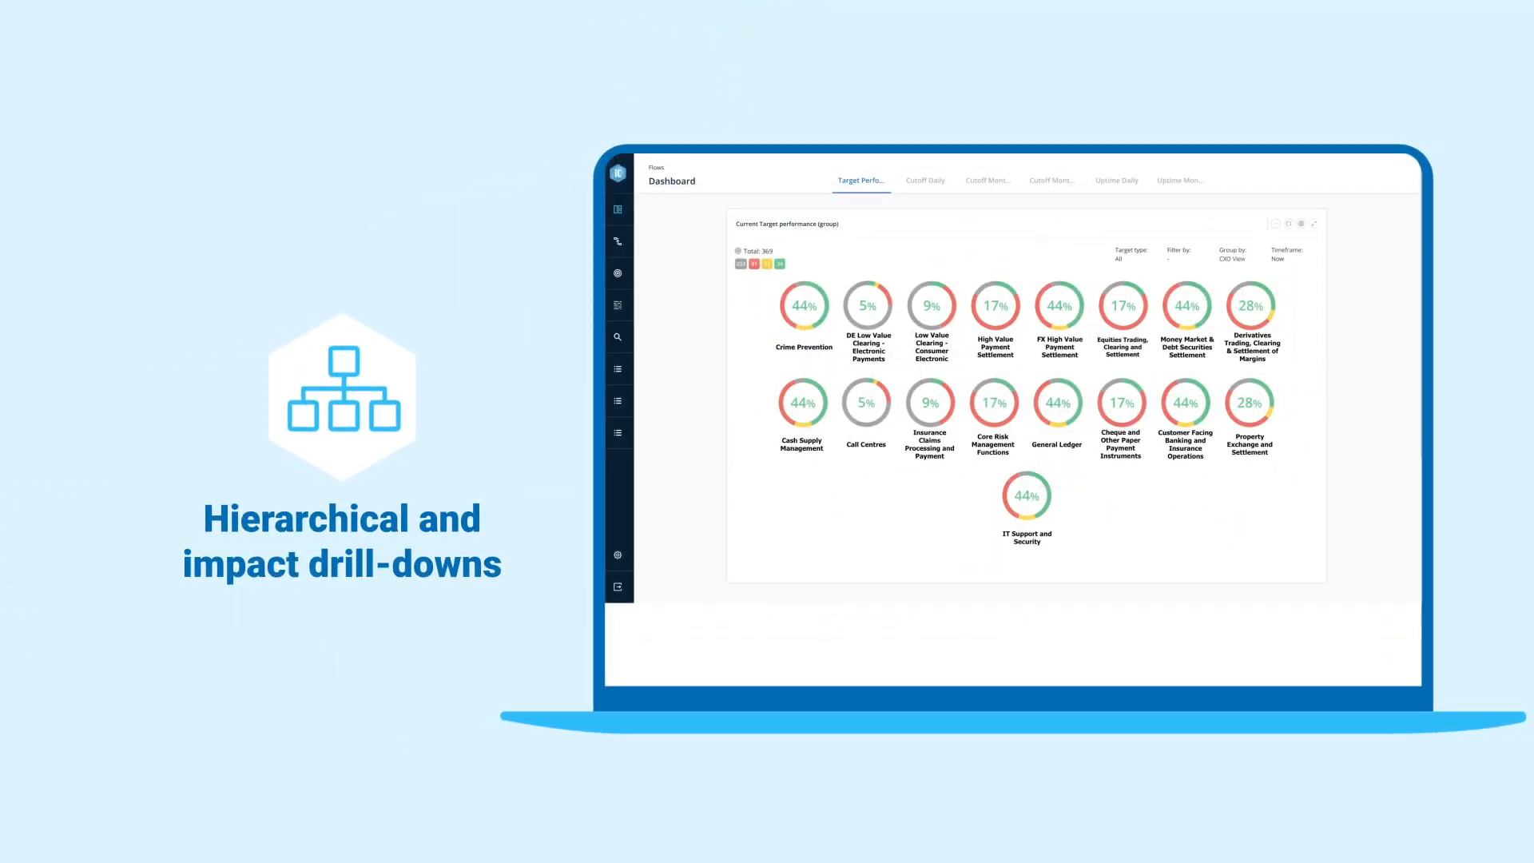
Step: Open the Crime Prevention drill-down showing four sub-process gauges, including Manage Financial Crime at 44%
left_click(803, 306)
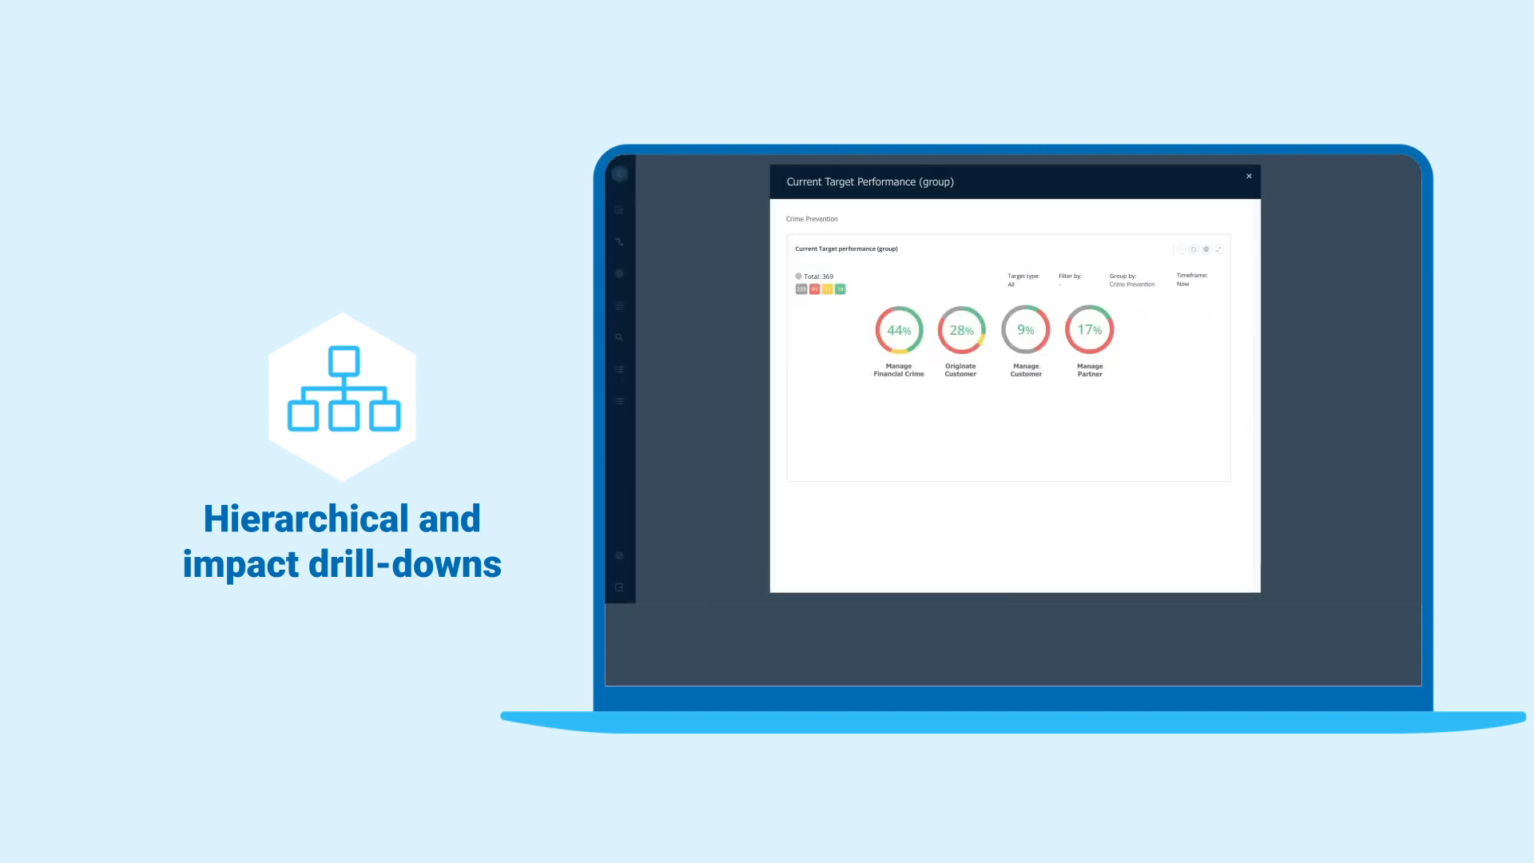